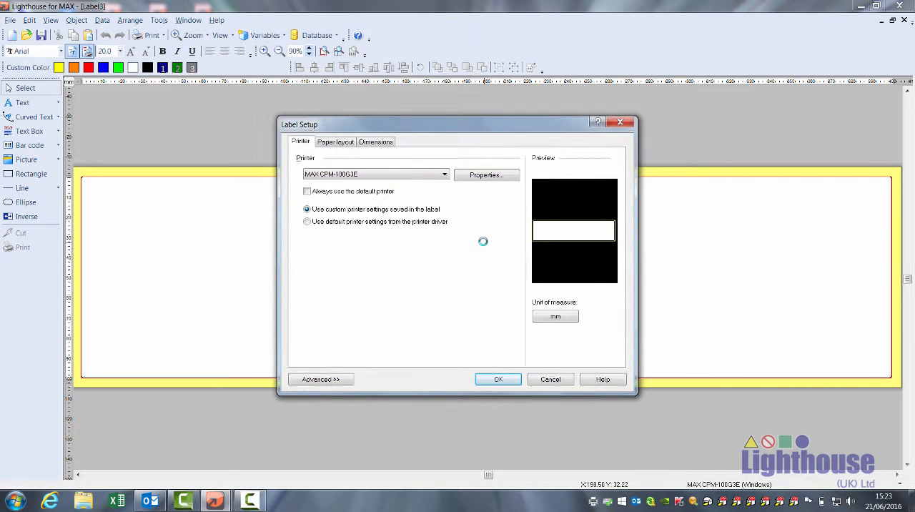
- In Paper Layout, try portrait orientation and revert the label to landscape
{"action": "left_click", "coordinate": [334, 140]}
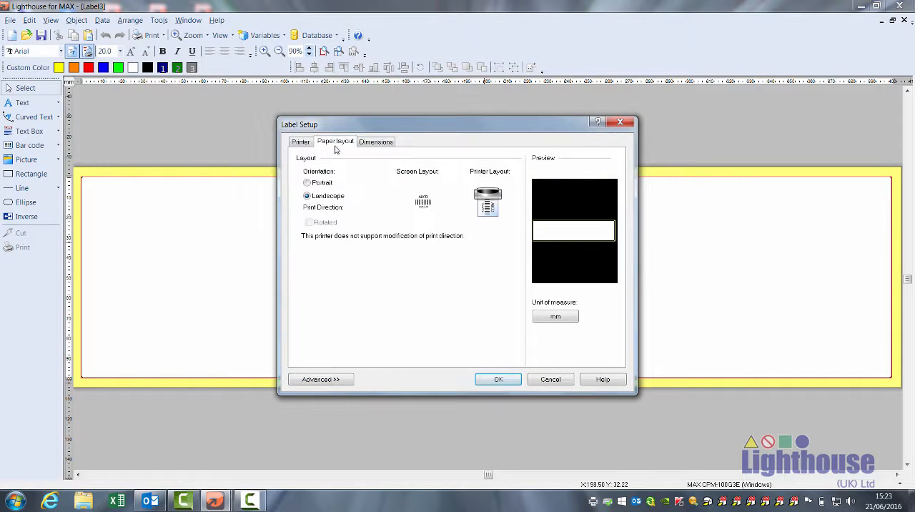
{"action": "left_click", "coordinate": [308, 183]}
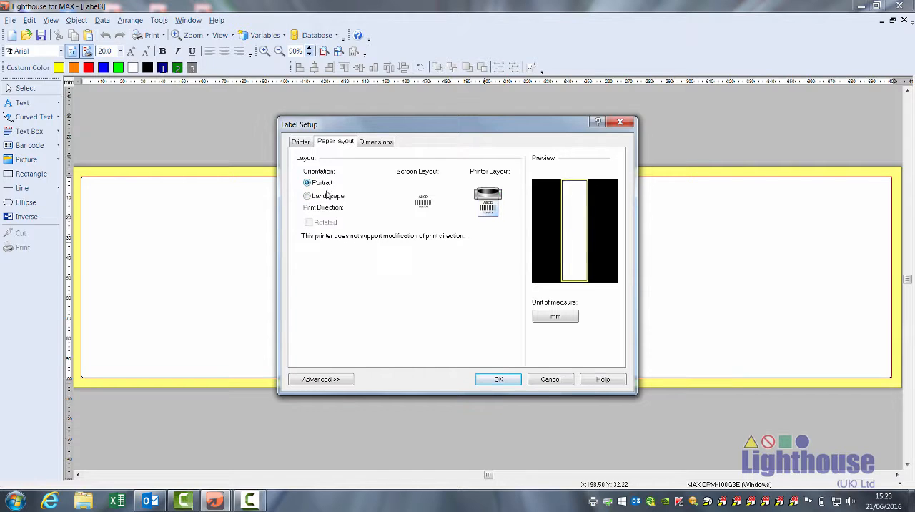
{"action": "left_click", "coordinate": [307, 195]}
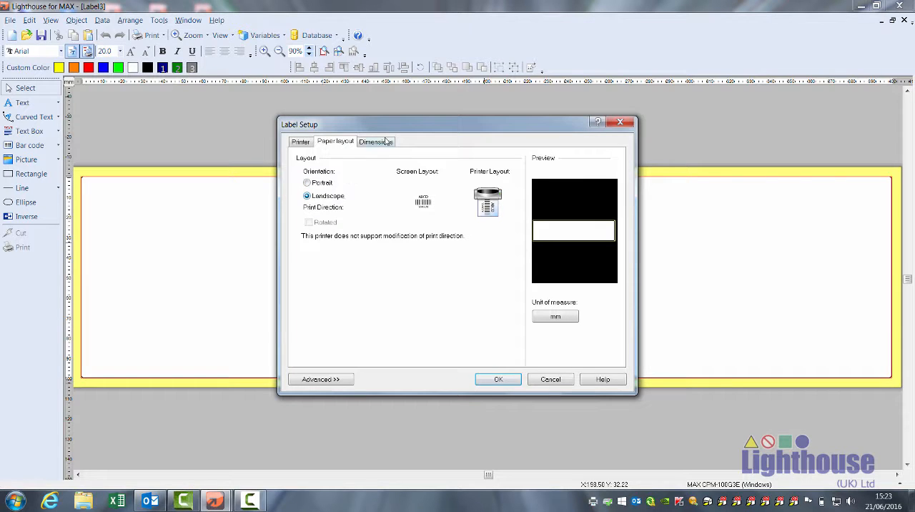
- In Dimensions, set the label width to 53 and height to 24
{"action": "left_click", "coordinate": [374, 140]}
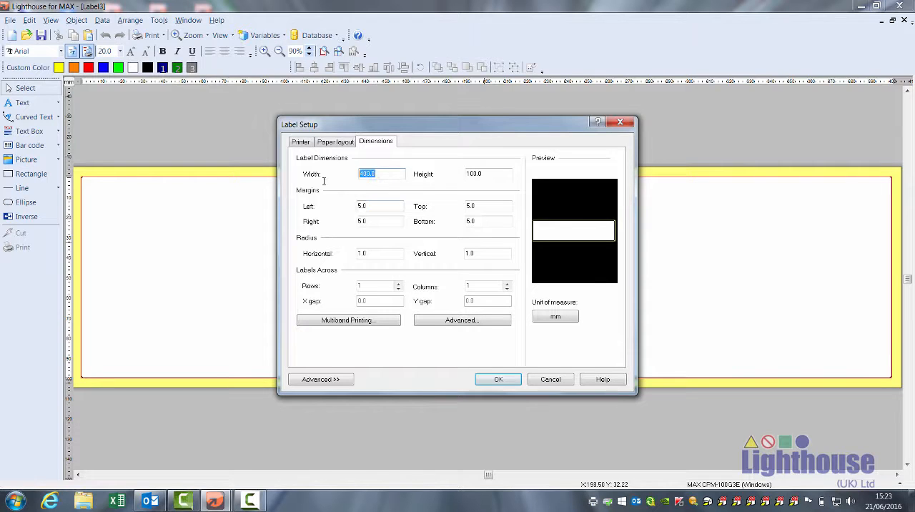
{"action": "type", "text": "24"}
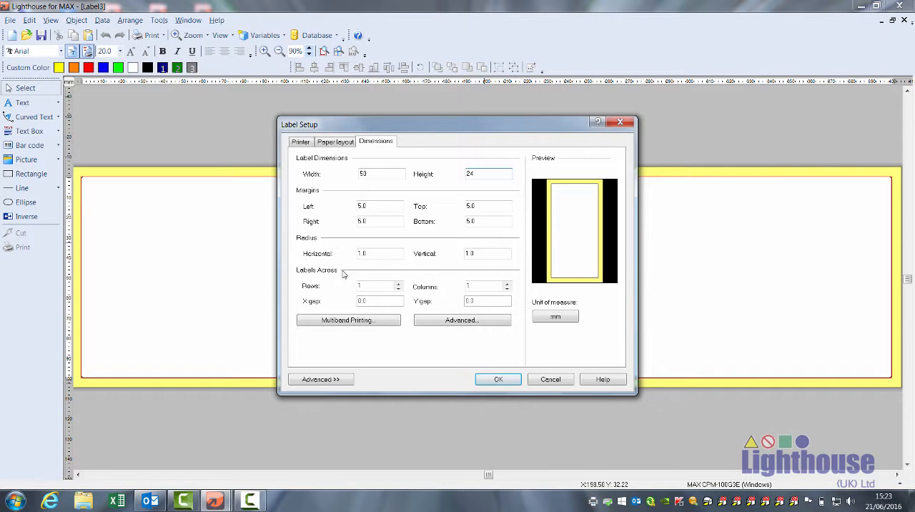
- Increase the label rows to 4 and adjust the height to 24.3
{"action": "left_click", "coordinate": [398, 283]}
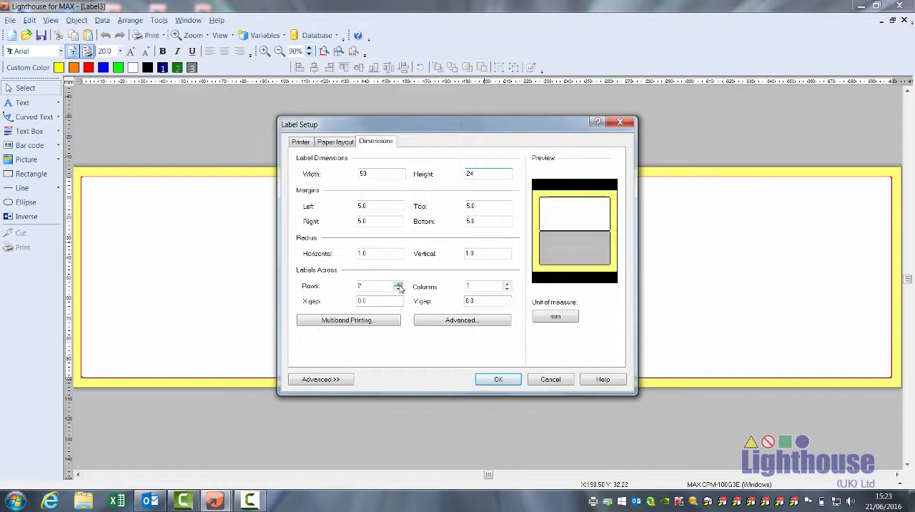
{"action": "left_click", "coordinate": [397, 284]}
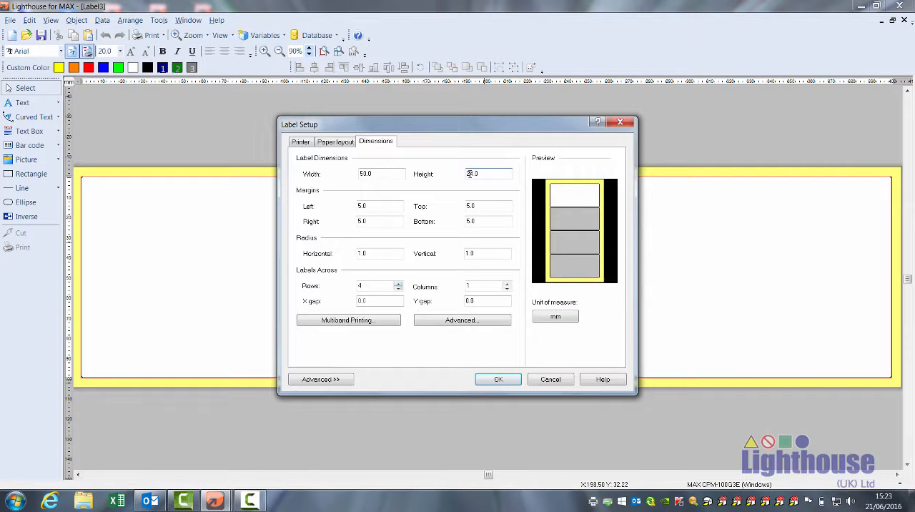
{"action": "type", "text": "24.0"}
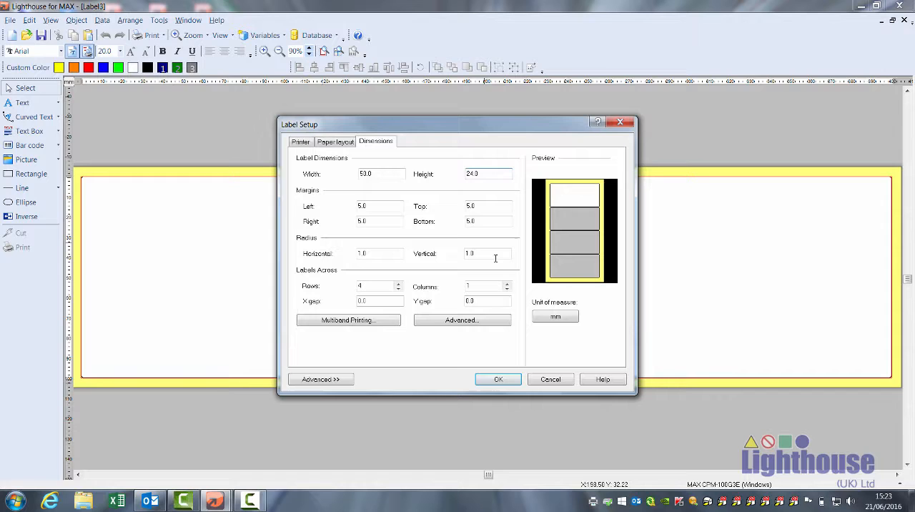
- Increase the label columns to 5 and set the X-gap to 1
{"action": "left_click", "coordinate": [507, 283]}
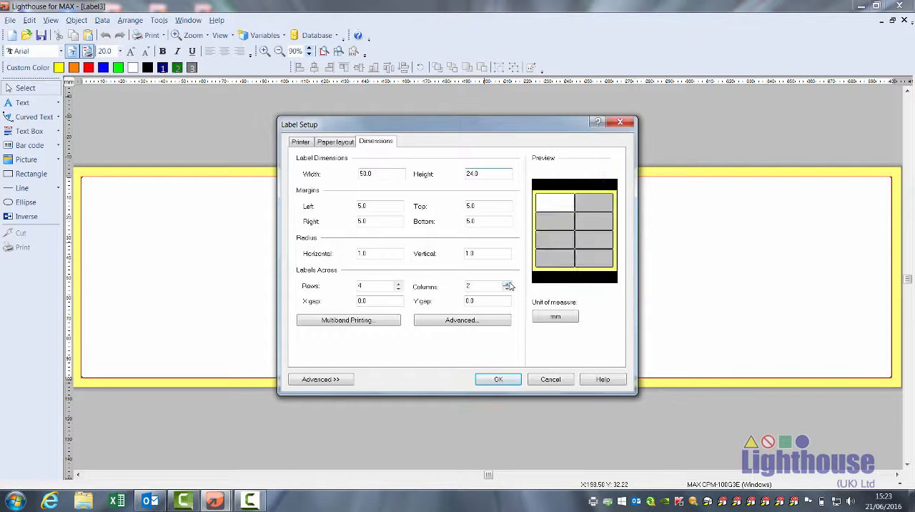
{"action": "left_click", "coordinate": [506, 283]}
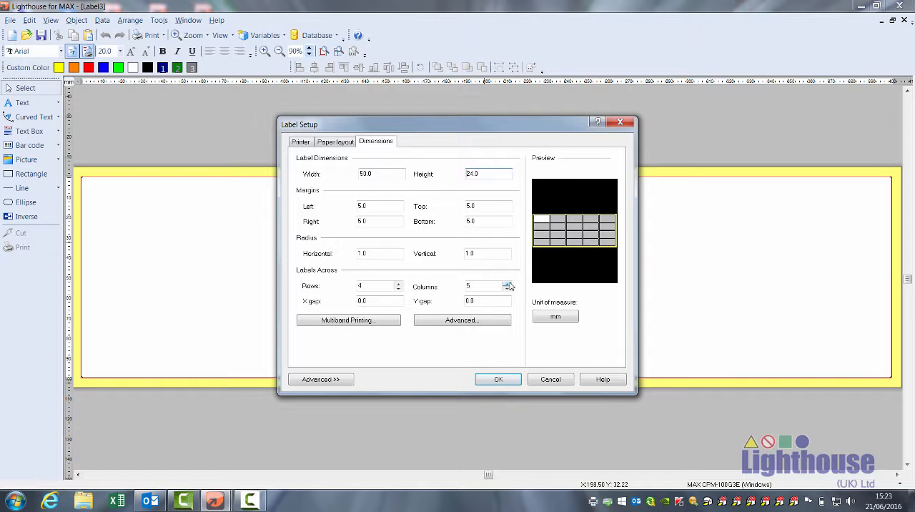
{"action": "left_click", "coordinate": [379, 300]}
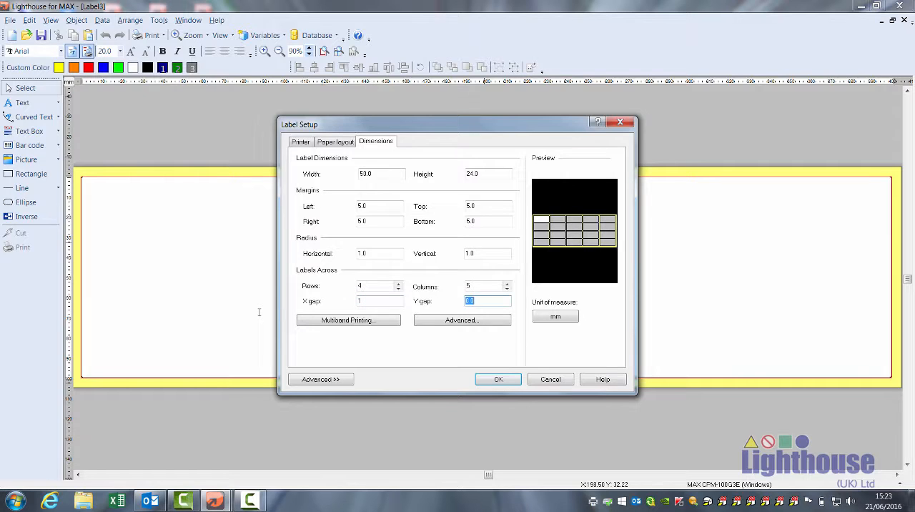
- Set the Y-gap to 1 and confirm the label setup with OK
{"action": "type", "text": "1"}
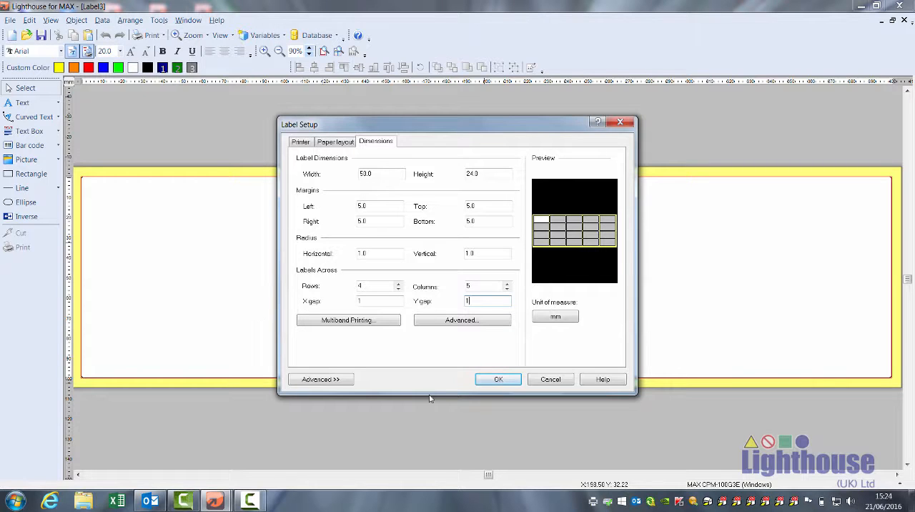
{"action": "left_click", "coordinate": [497, 379]}
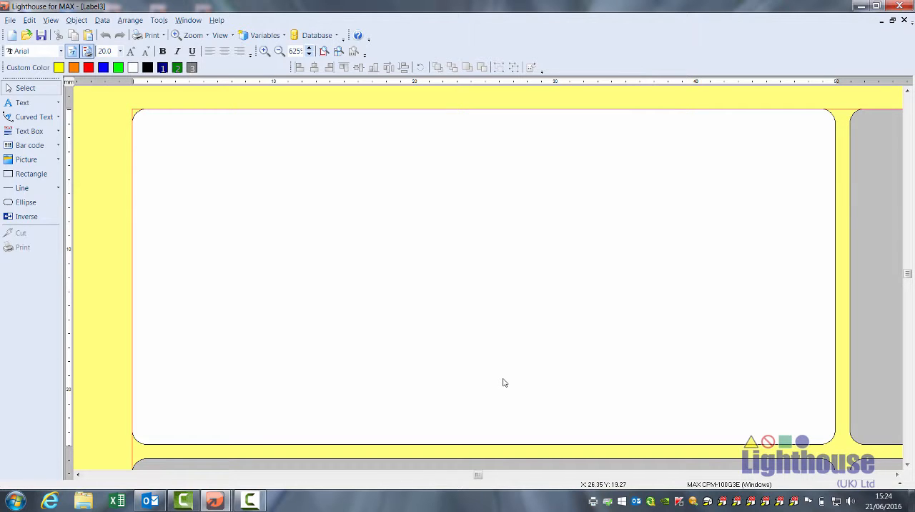
{"action": "mouse_move", "coordinate": [400, 160]}
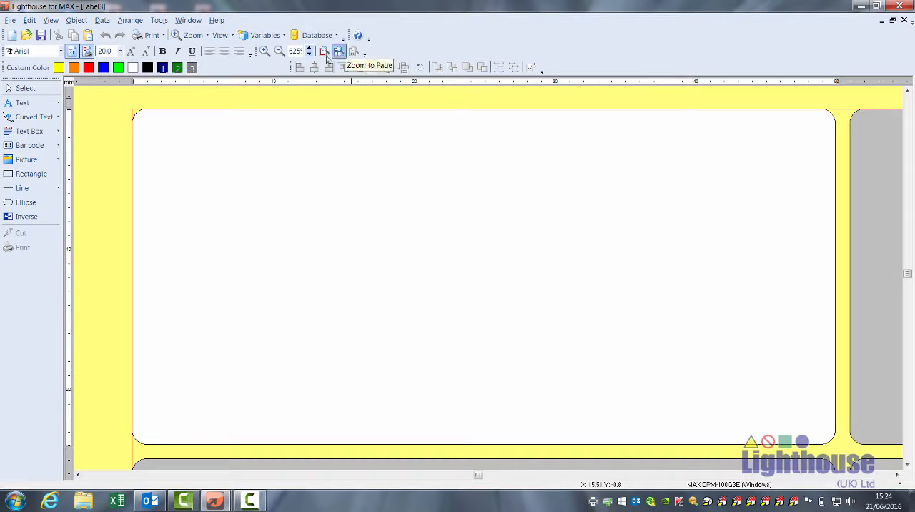
{"action": "mouse_move", "coordinate": [323, 52]}
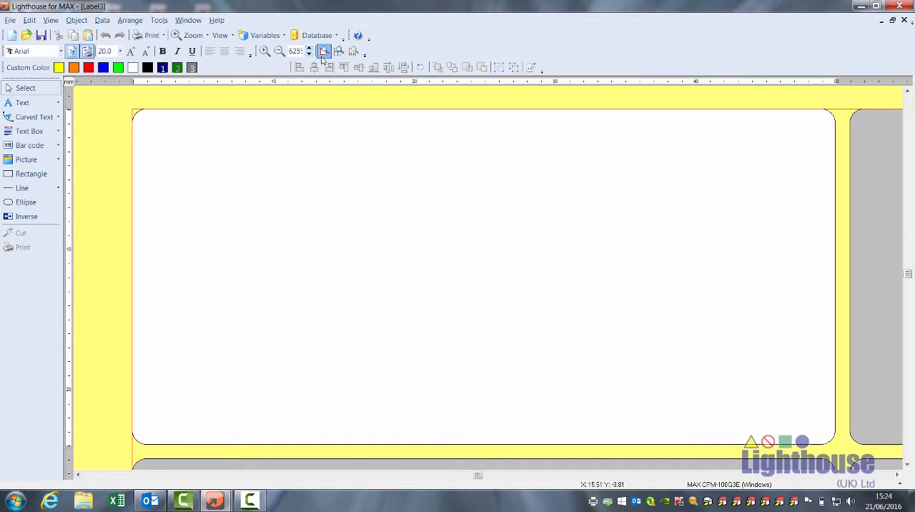
{"action": "mouse_move", "coordinate": [338, 51]}
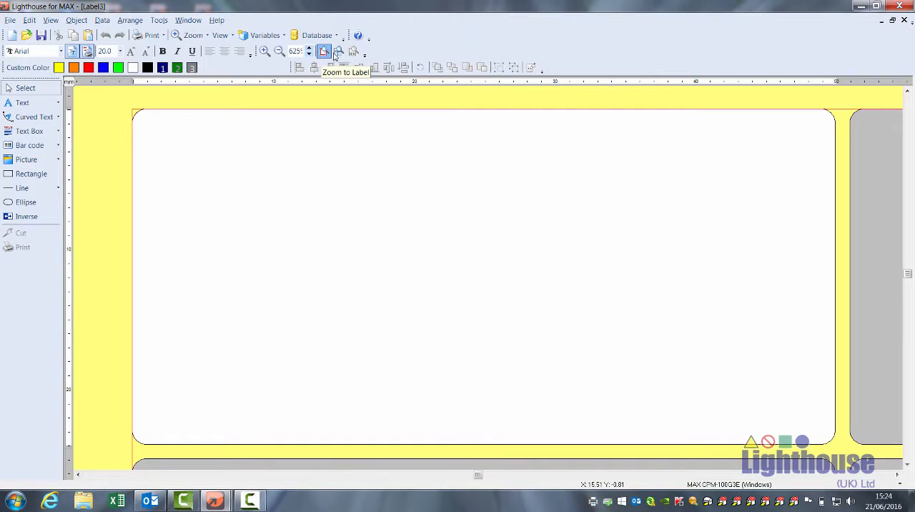